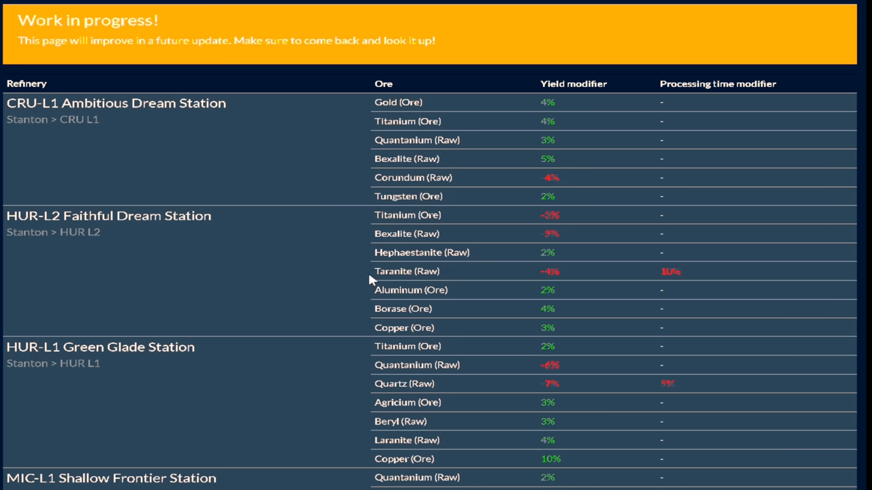
mouse_move(315, 361)
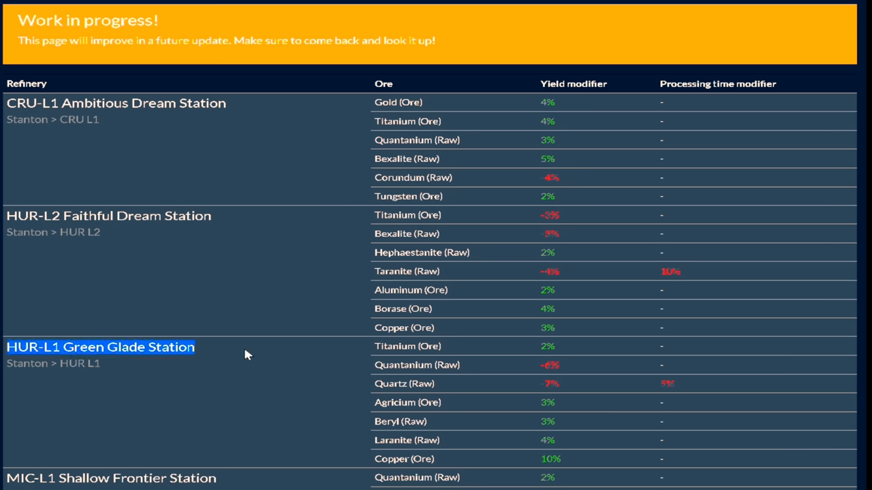
mouse_move(601, 374)
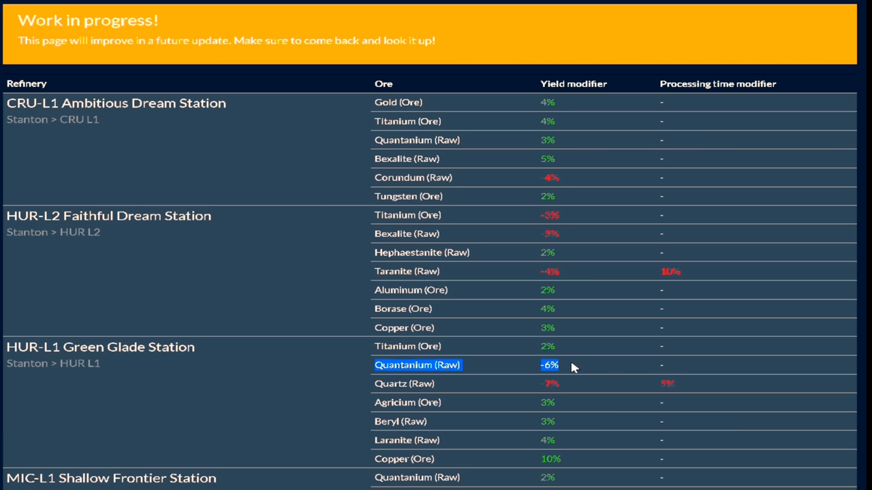
mouse_move(414, 204)
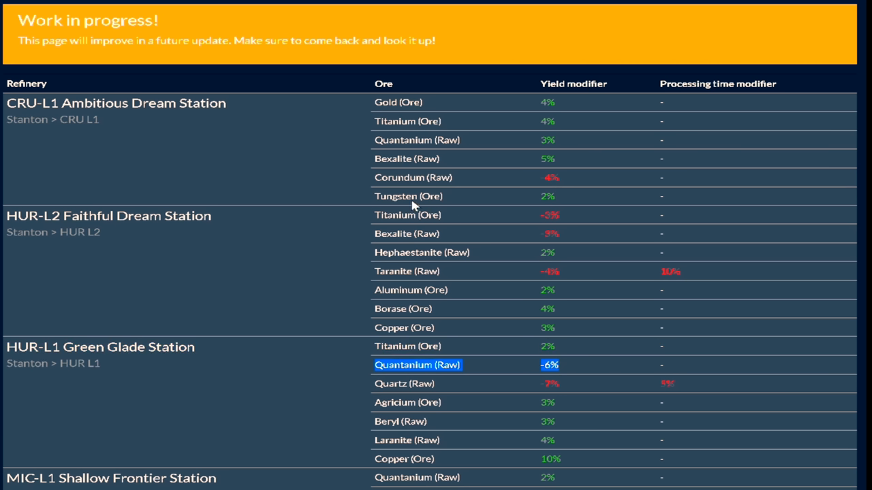
mouse_move(376, 143)
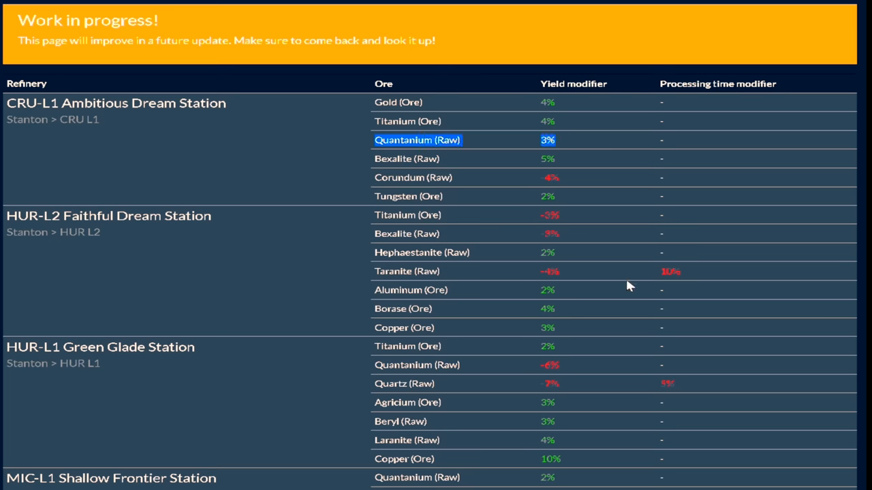
Step: Scroll the refinery yield table to compare Quantanium (Raw) yield percentages down to ARC-L1 Wide Forest
scroll(down, 3)
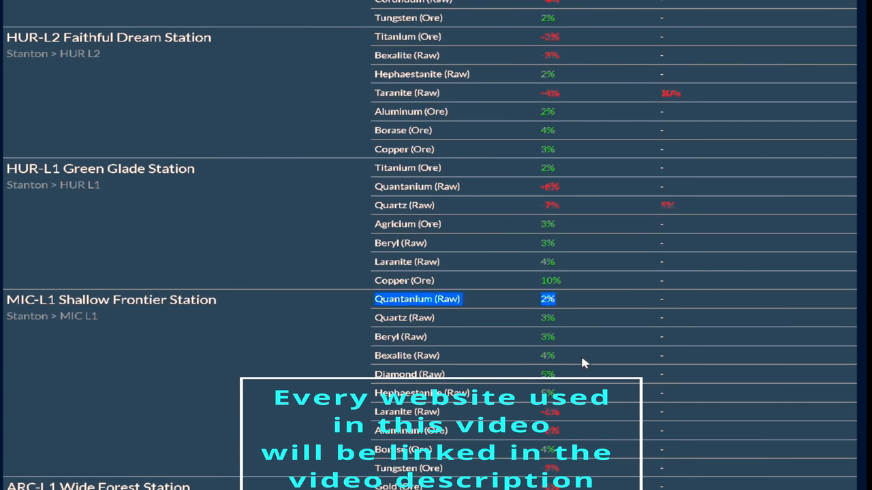
scroll(down, 3)
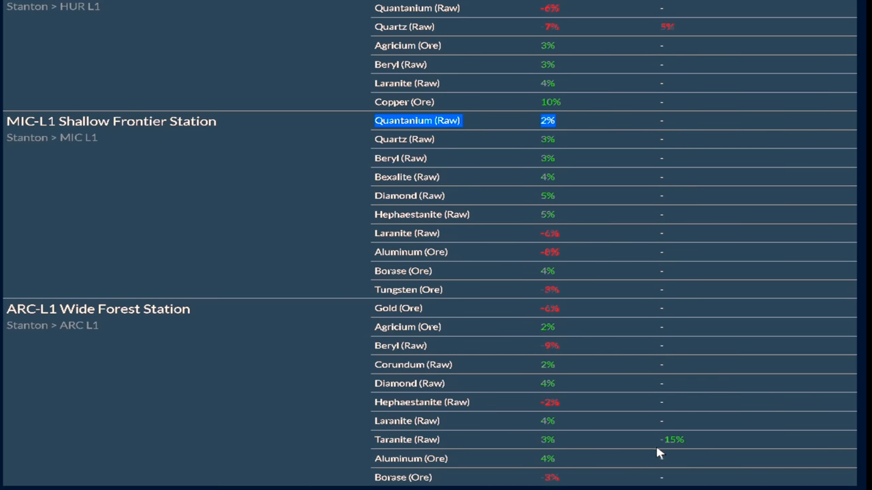
mouse_move(407, 318)
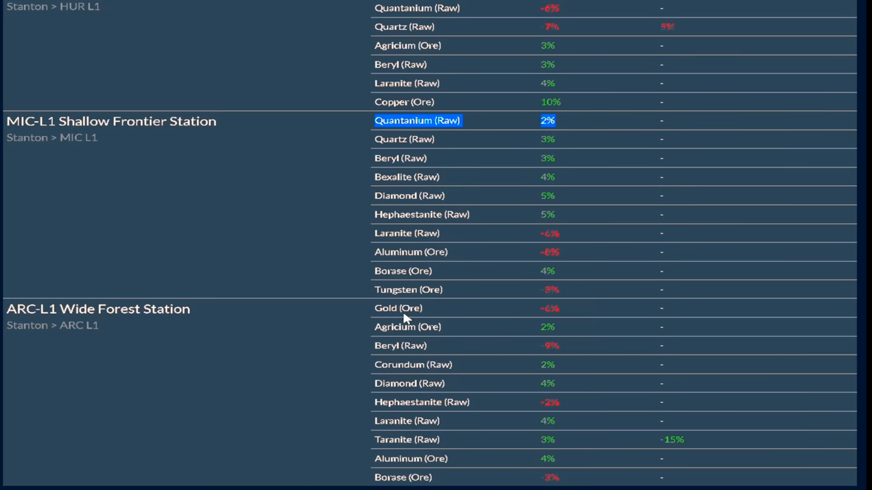
scroll(up, 3)
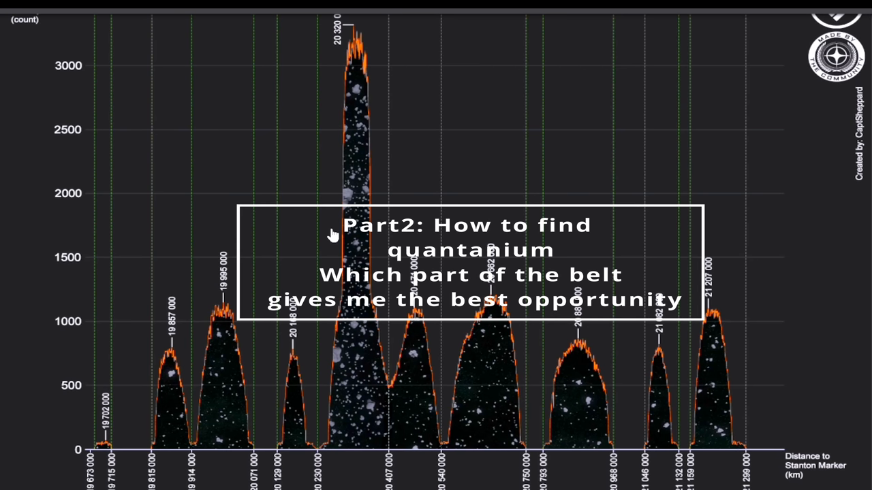
mouse_move(138, 68)
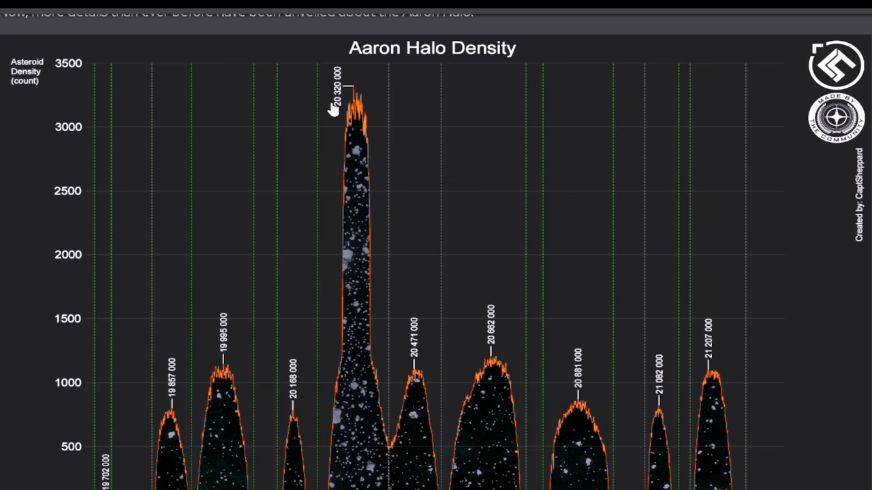
Step: Scroll past the density chart and ten-band survey text to the Band 5 route example toward CRU-L4
scroll(down, 3)
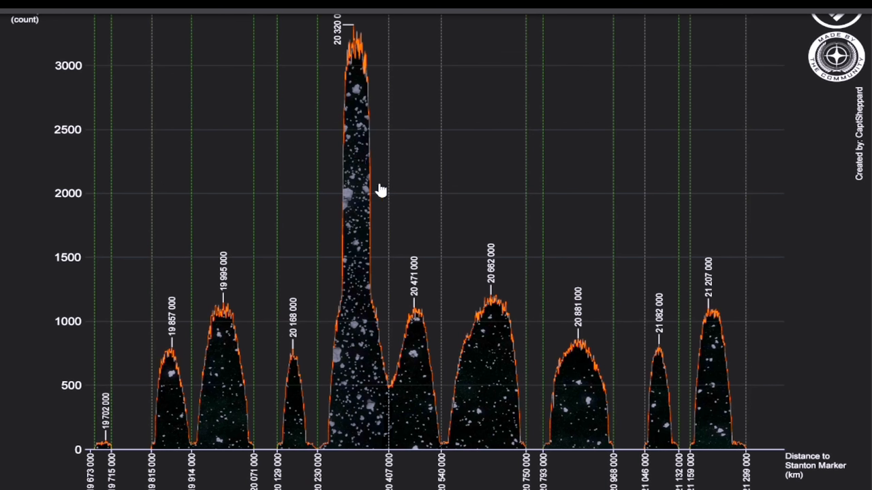
mouse_move(373, 182)
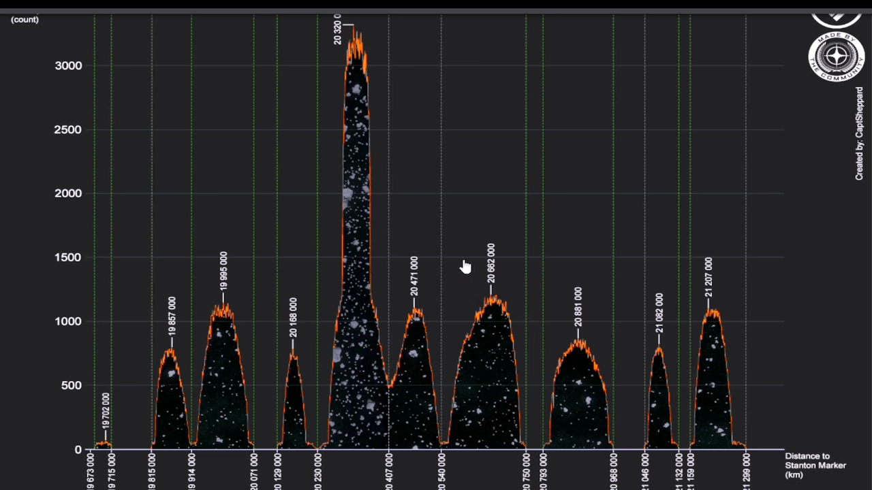
mouse_move(450, 244)
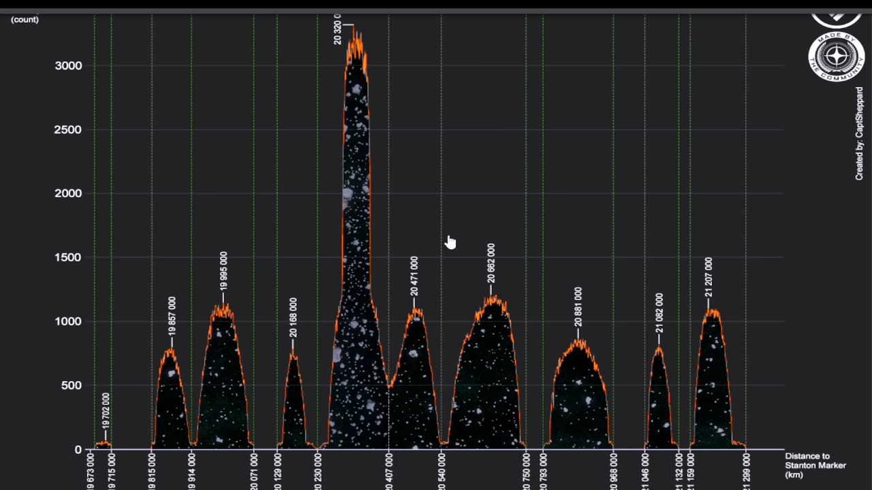
mouse_move(359, 470)
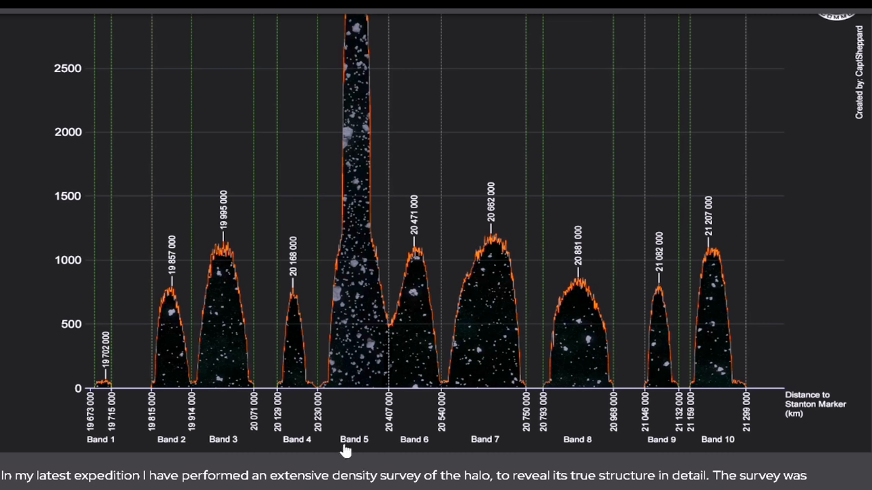
mouse_move(344, 452)
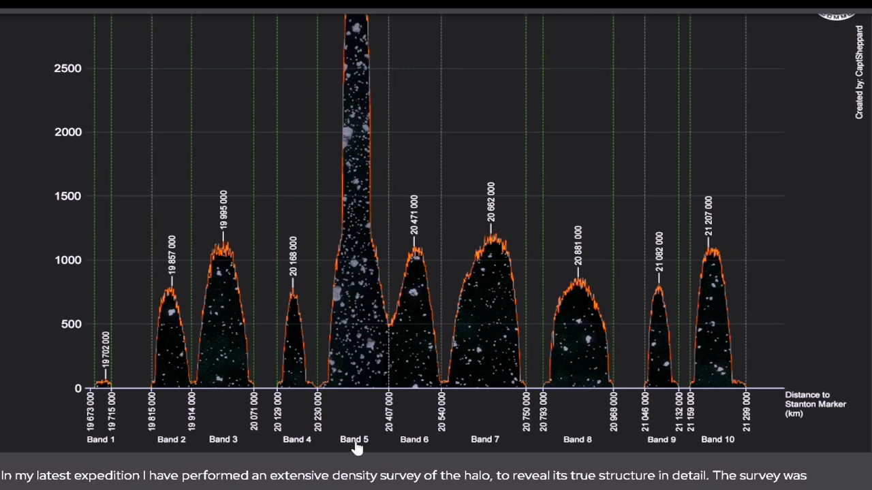
scroll(down, 3)
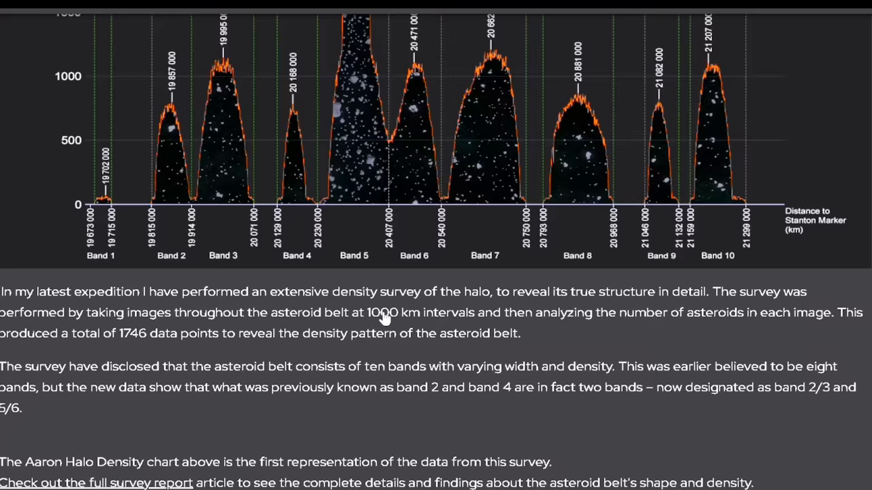
scroll(down, 3)
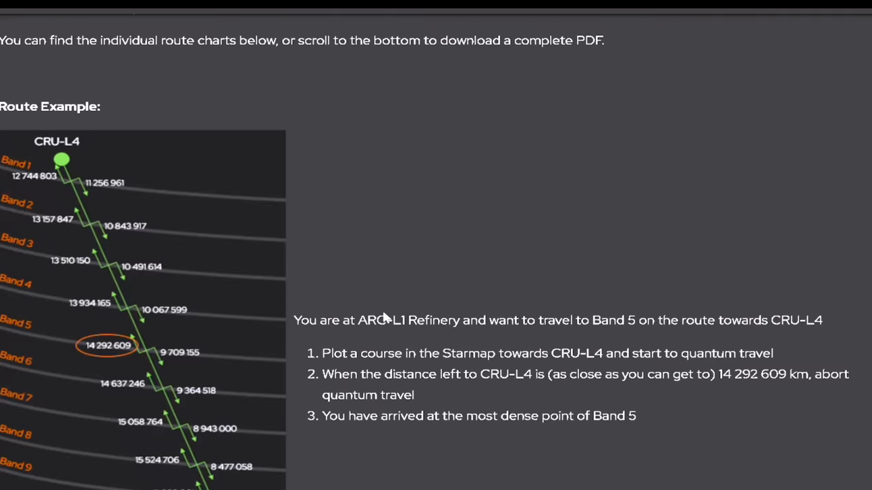
Step: Scroll past the journey video to the Intercept Calculator 3D model and route charts
scroll(down, 3)
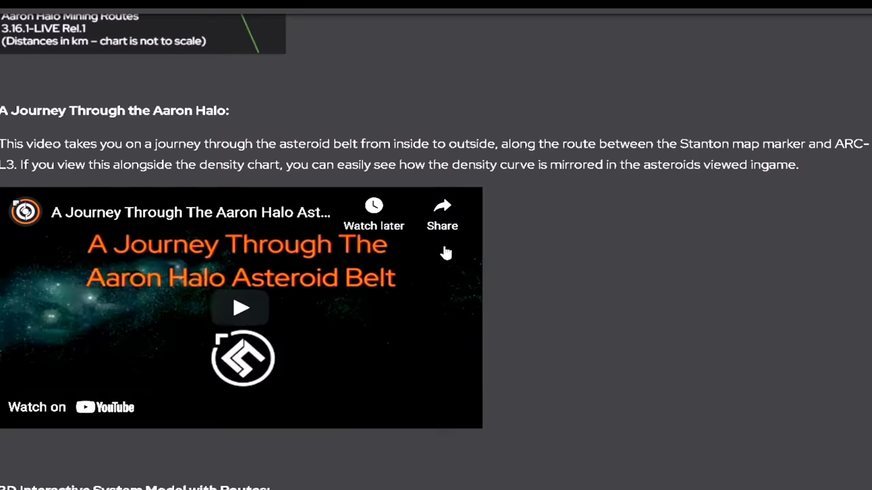
scroll(down, 3)
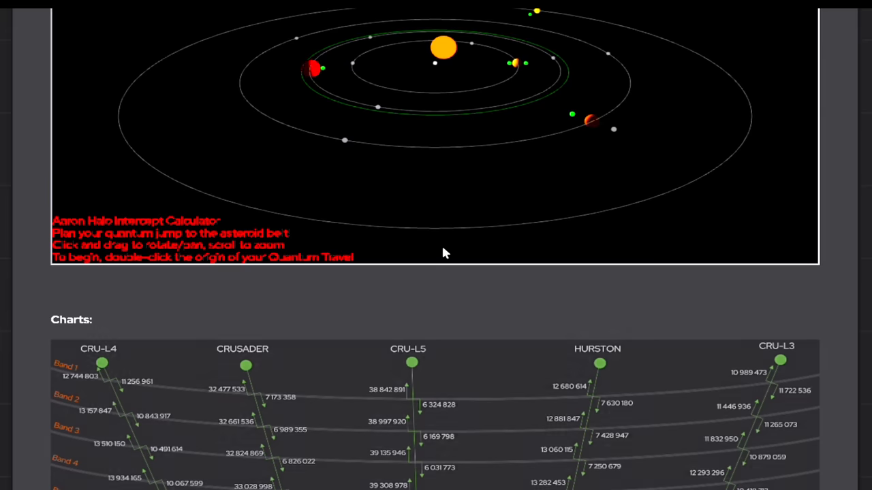
Step: Review the ARC-L1 Refinery per-band distances, then scroll toward the next refinery chart
scroll(down, 3)
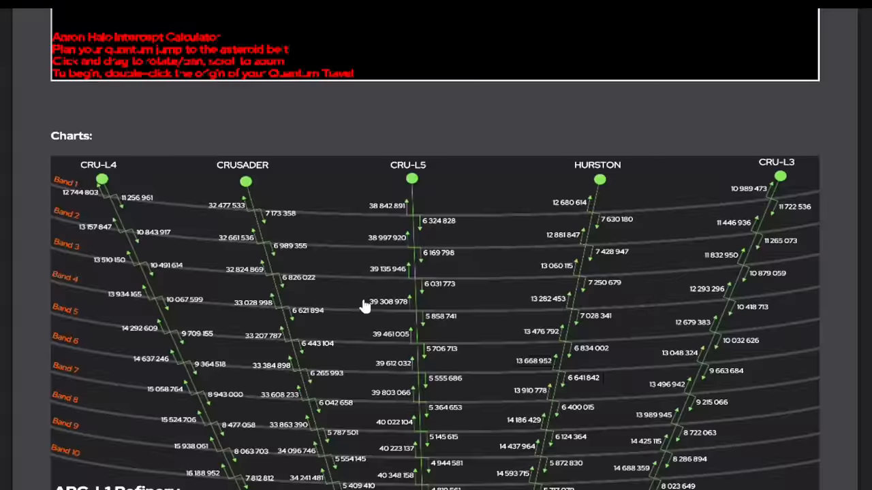
scroll(down, 3)
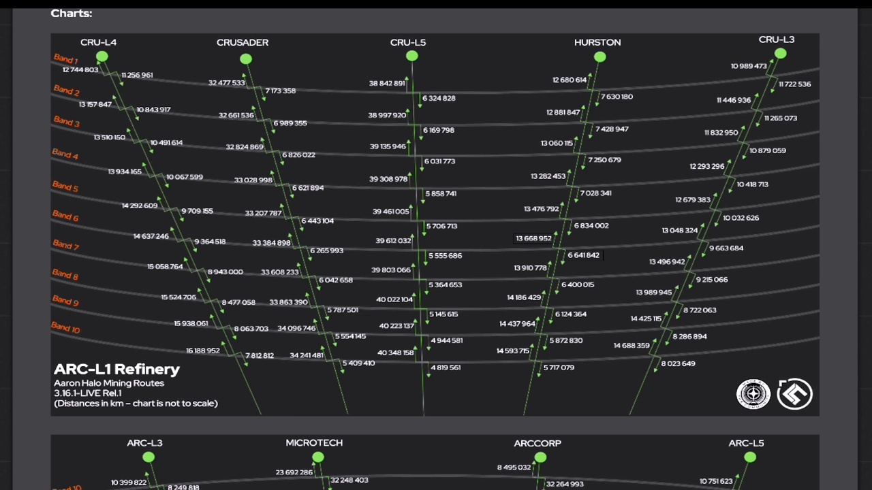
mouse_move(140, 213)
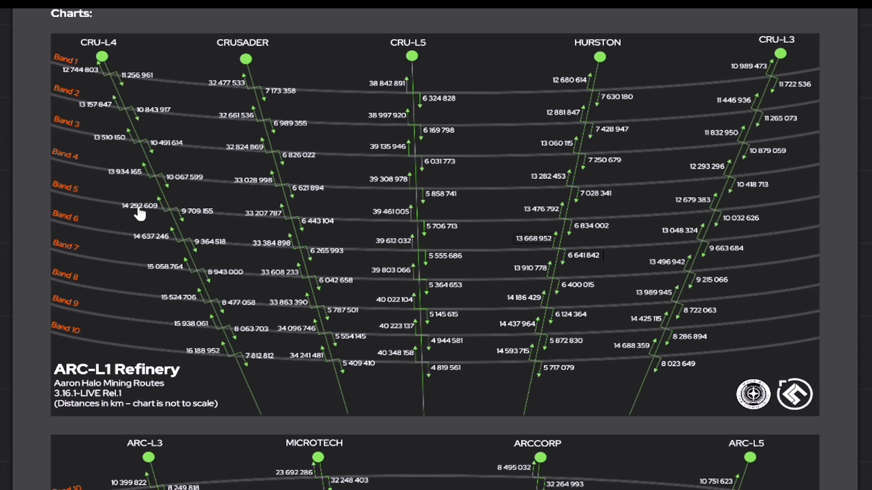
mouse_move(198, 220)
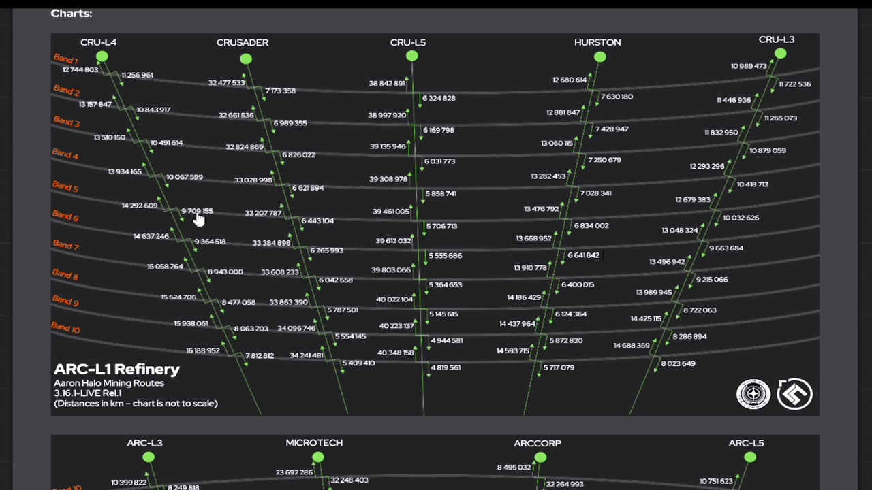
mouse_move(322, 225)
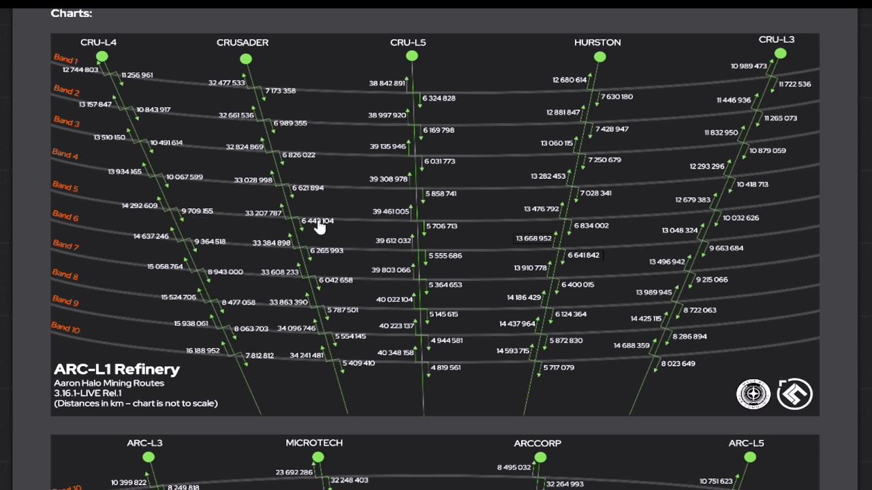
mouse_move(444, 236)
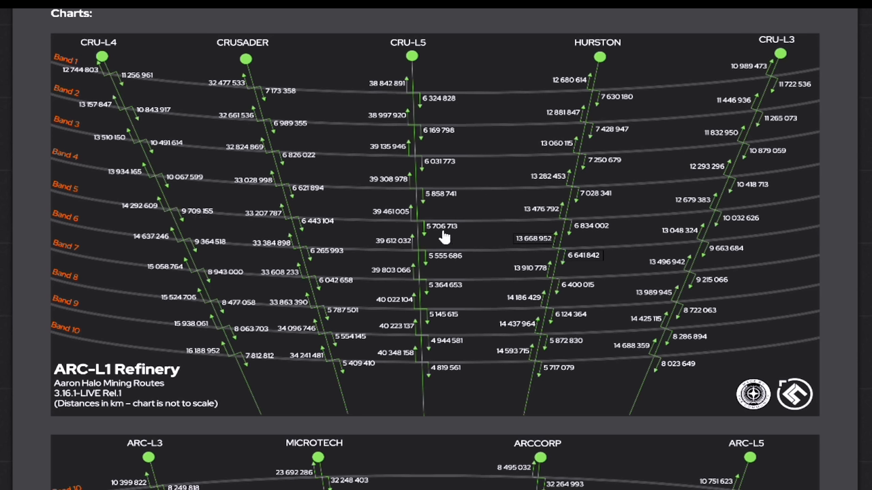
mouse_move(606, 235)
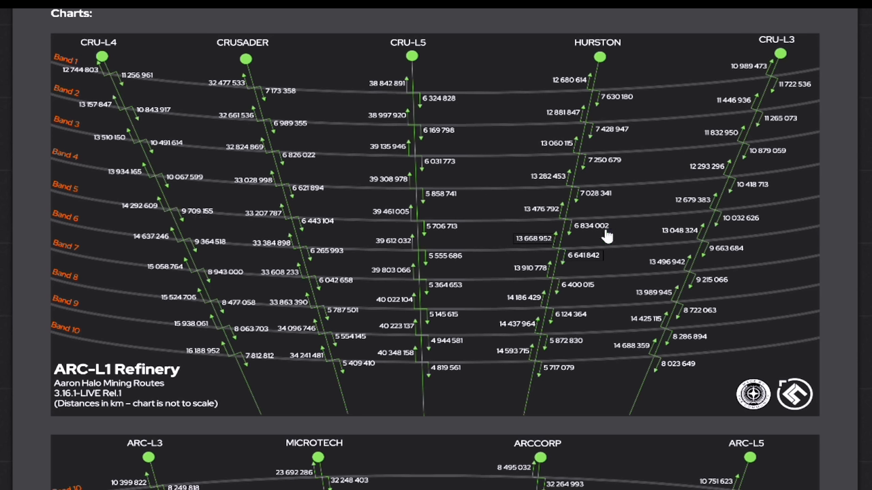
mouse_move(743, 223)
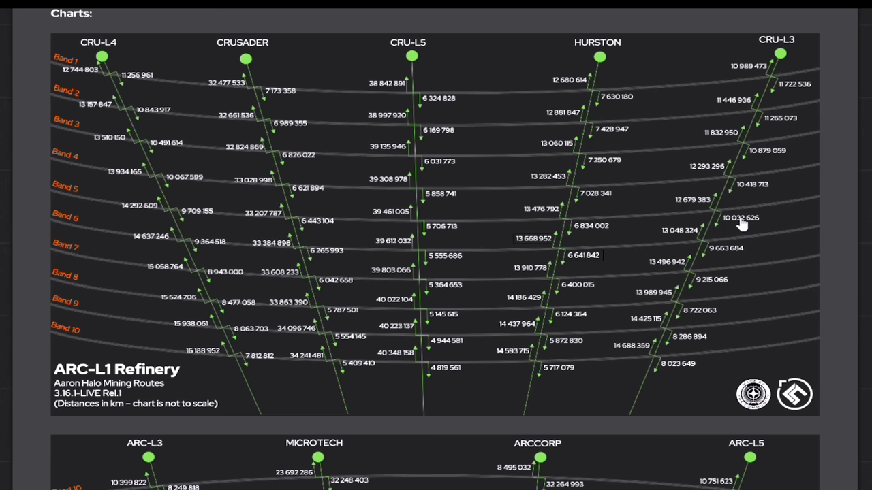
mouse_move(128, 368)
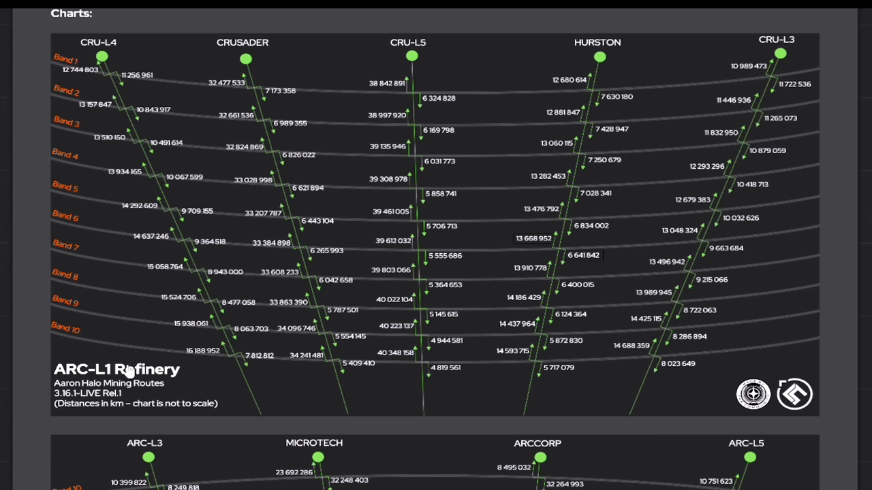
scroll(down, 3)
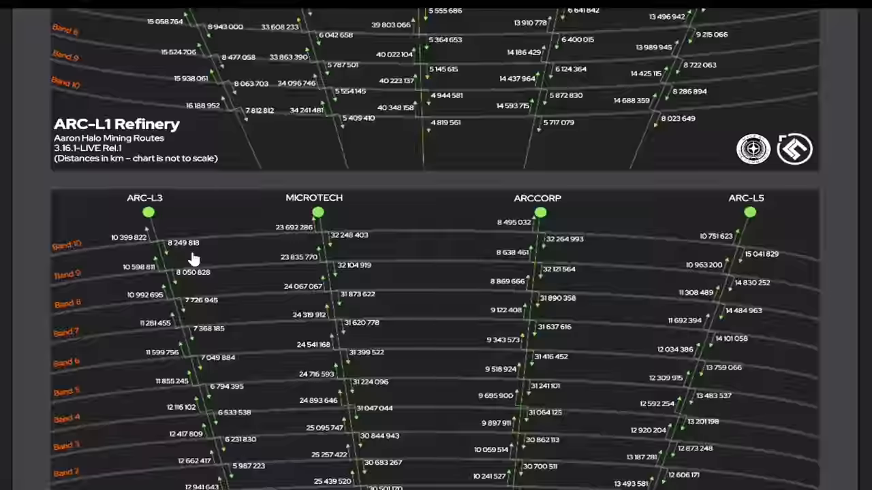
Step: Scroll through the CRU-L1 and HUR-L1 band distance charts down to the HUR-L2 Refinery chart
scroll(down, 3)
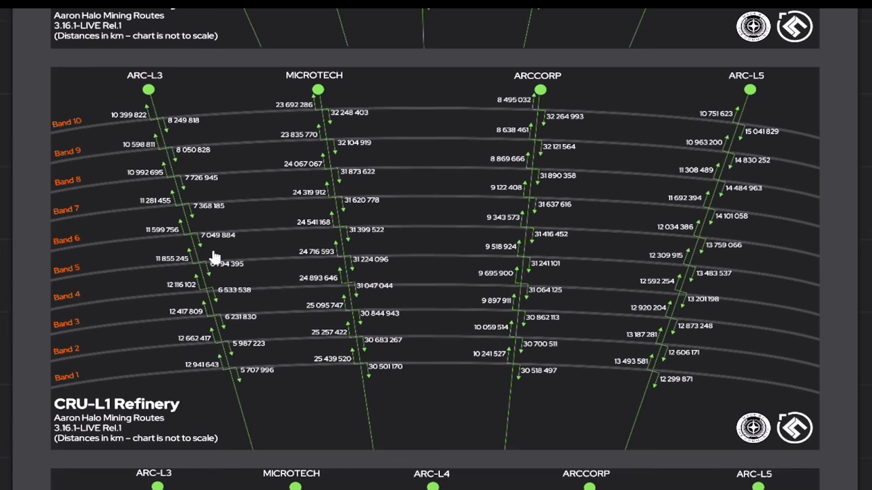
mouse_move(130, 247)
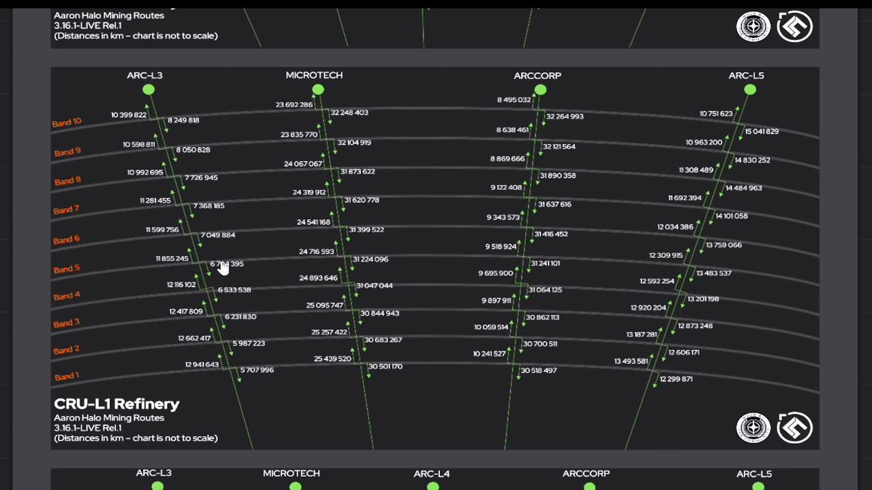
mouse_move(361, 271)
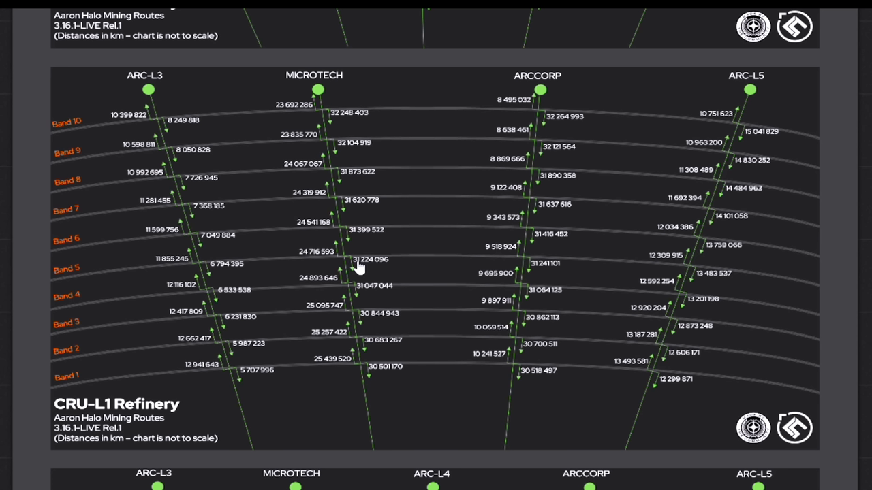
mouse_move(502, 263)
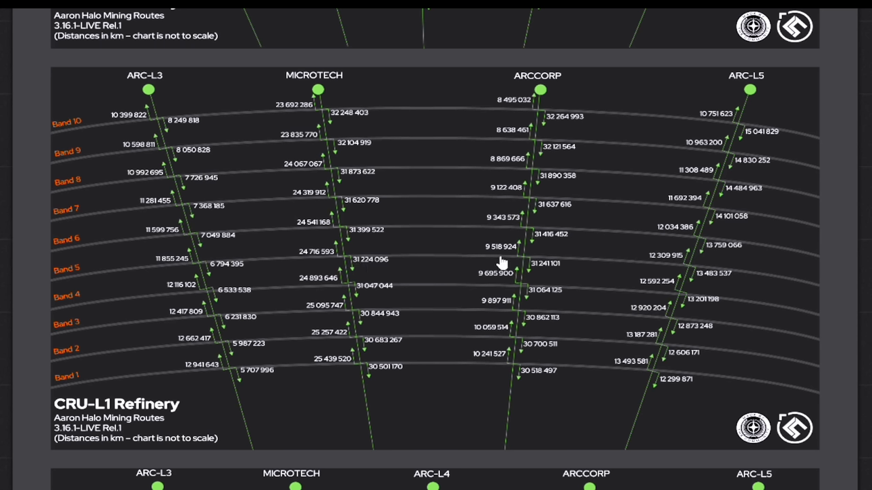
mouse_move(661, 271)
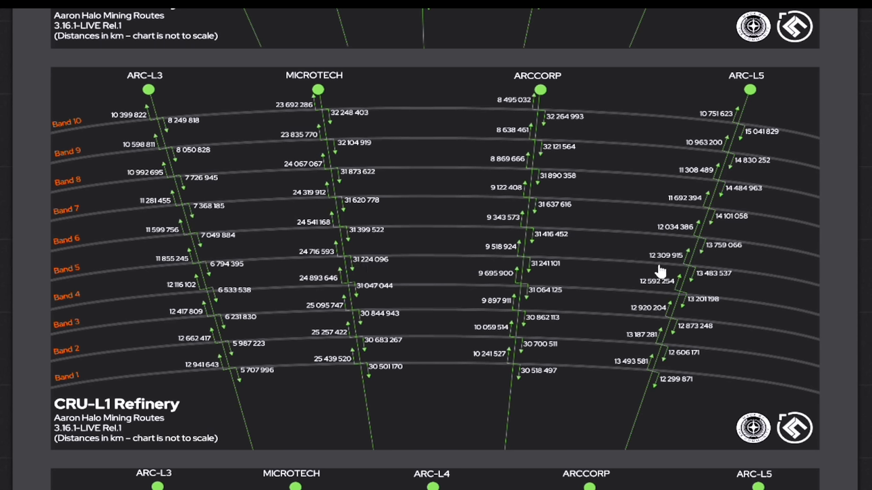
mouse_move(704, 275)
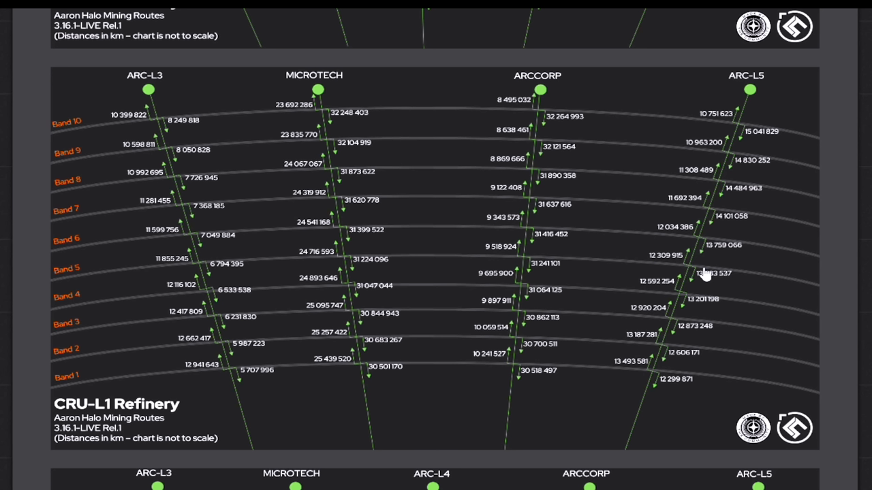
mouse_move(407, 320)
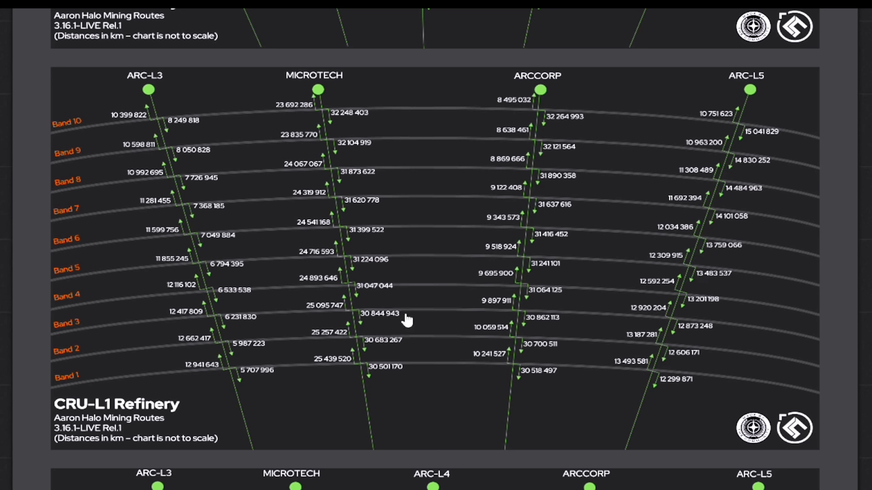
scroll(down, 3)
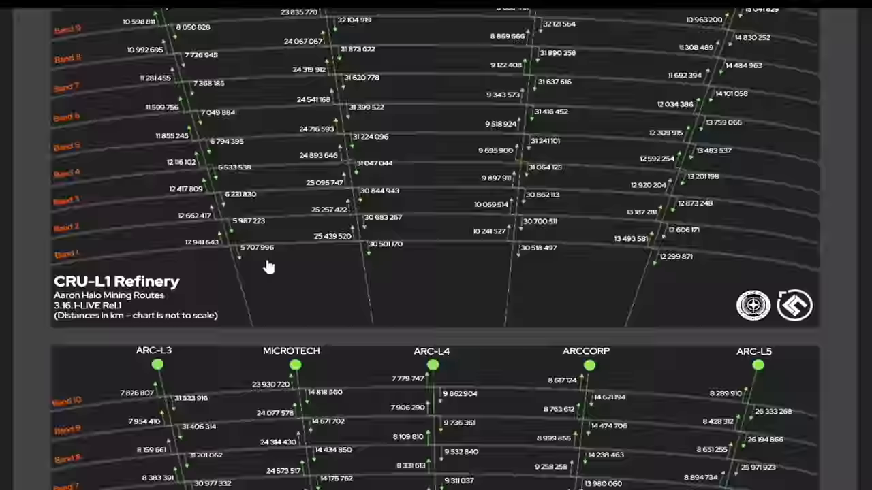
scroll(down, 3)
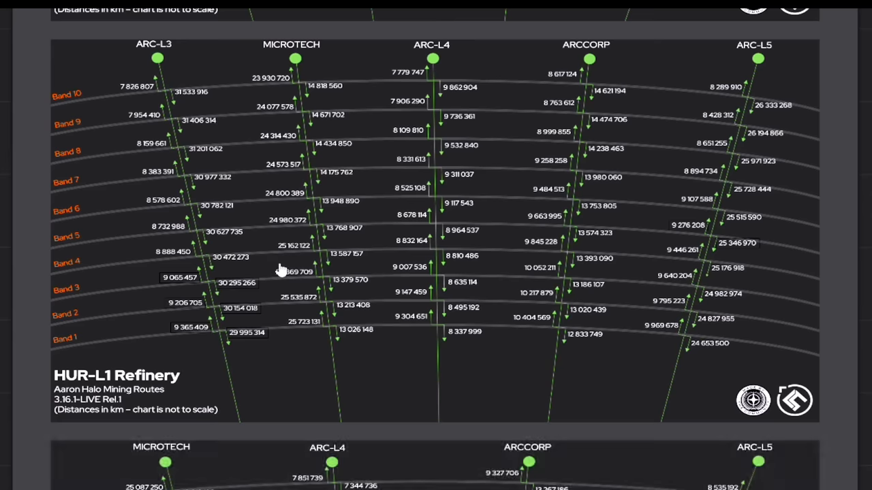
mouse_move(148, 208)
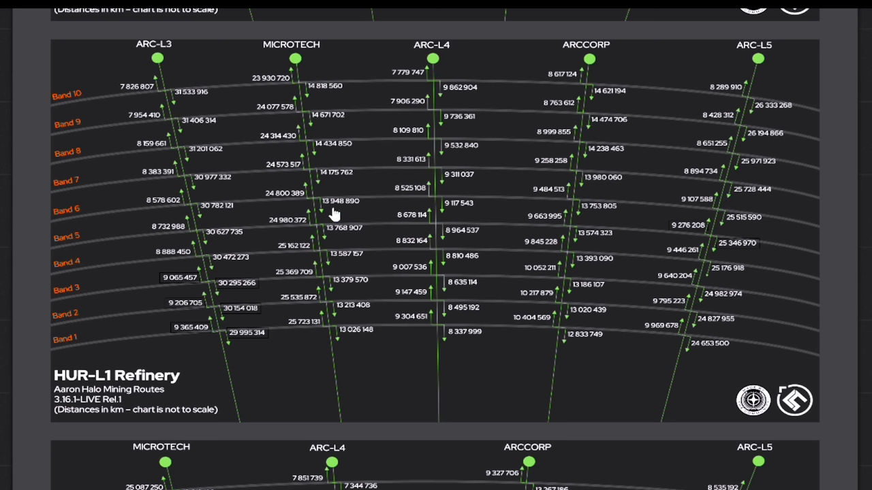
mouse_move(458, 214)
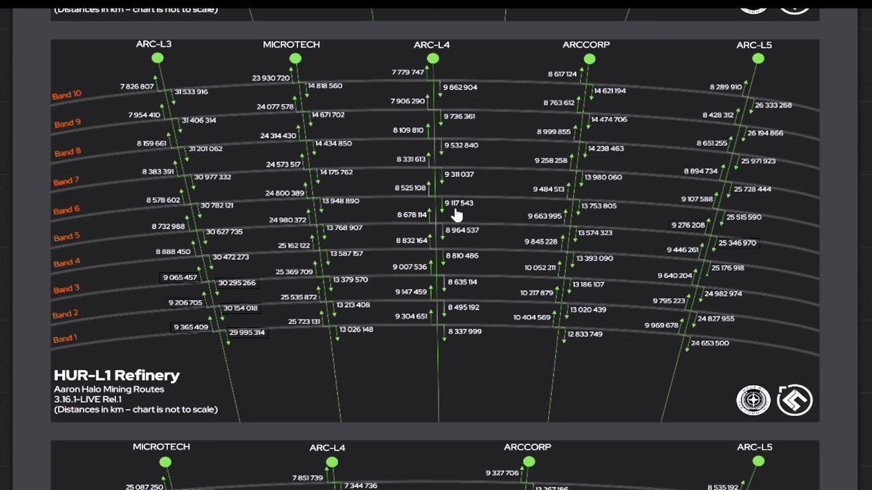
scroll(down, 3)
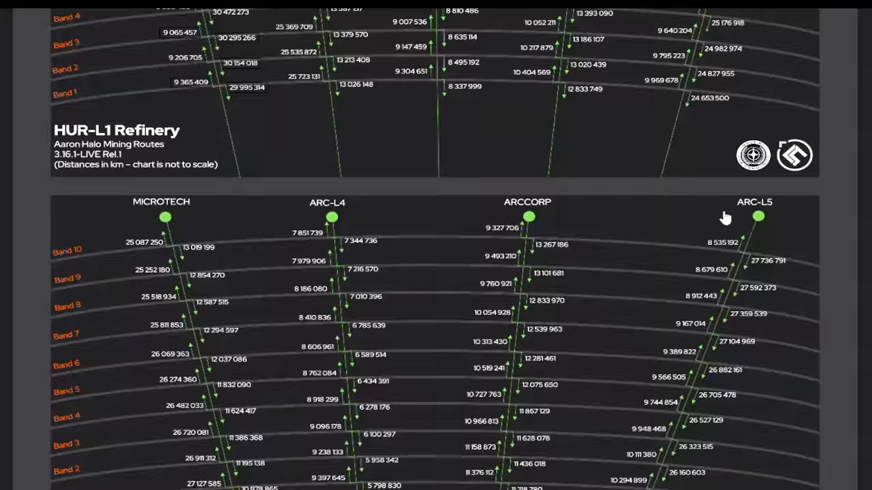
scroll(down, 3)
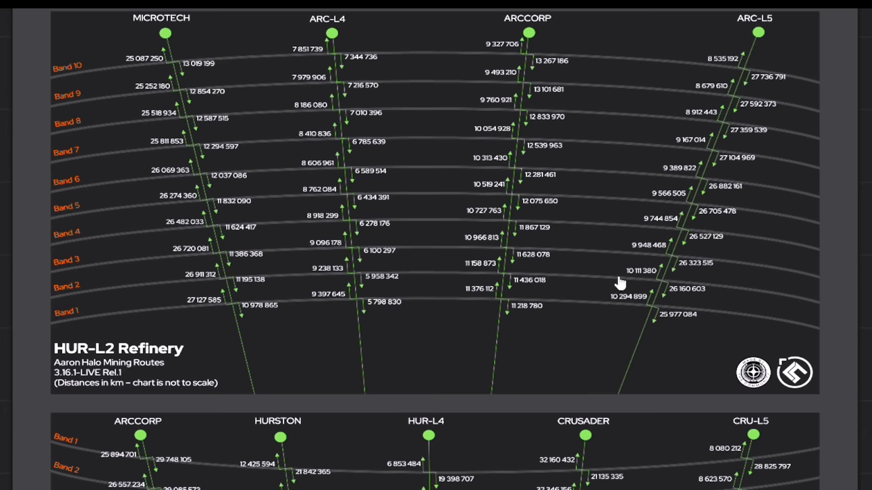
mouse_move(416, 321)
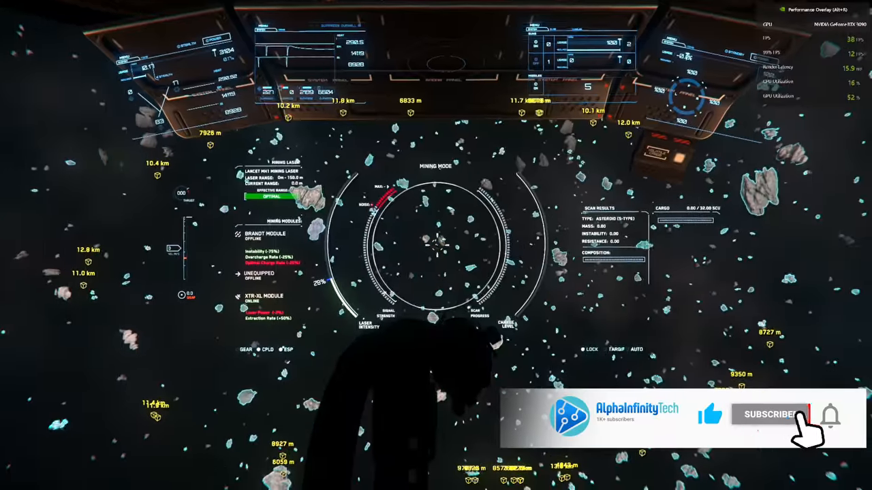
Step: Aim the mining laser reticle at asteroids in the field, scanning an S-type asteroid
click(771, 417)
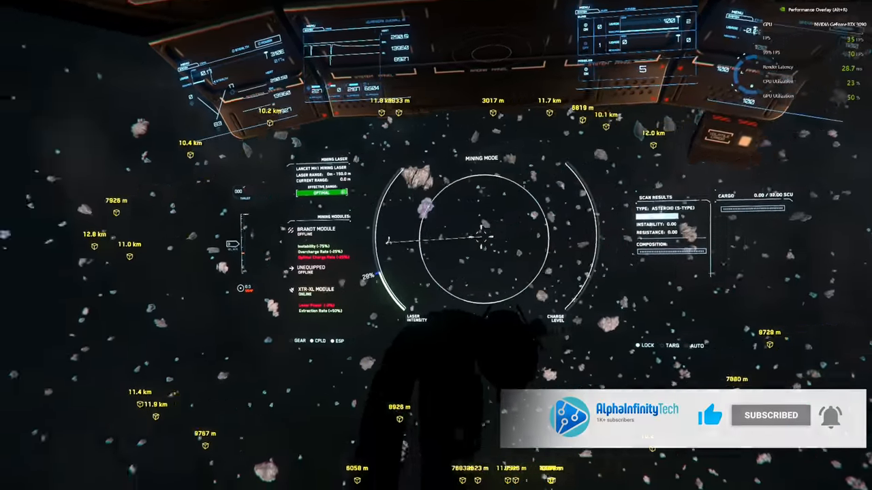